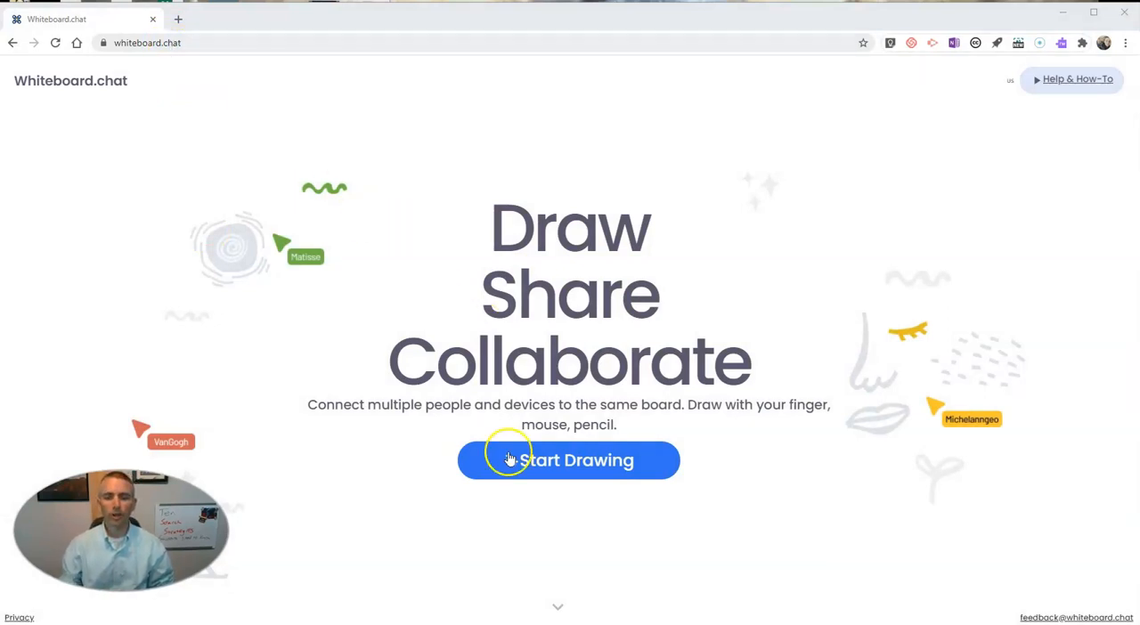
Create a new board using Start Collaborating for one board shared by everyone.
click(569, 460)
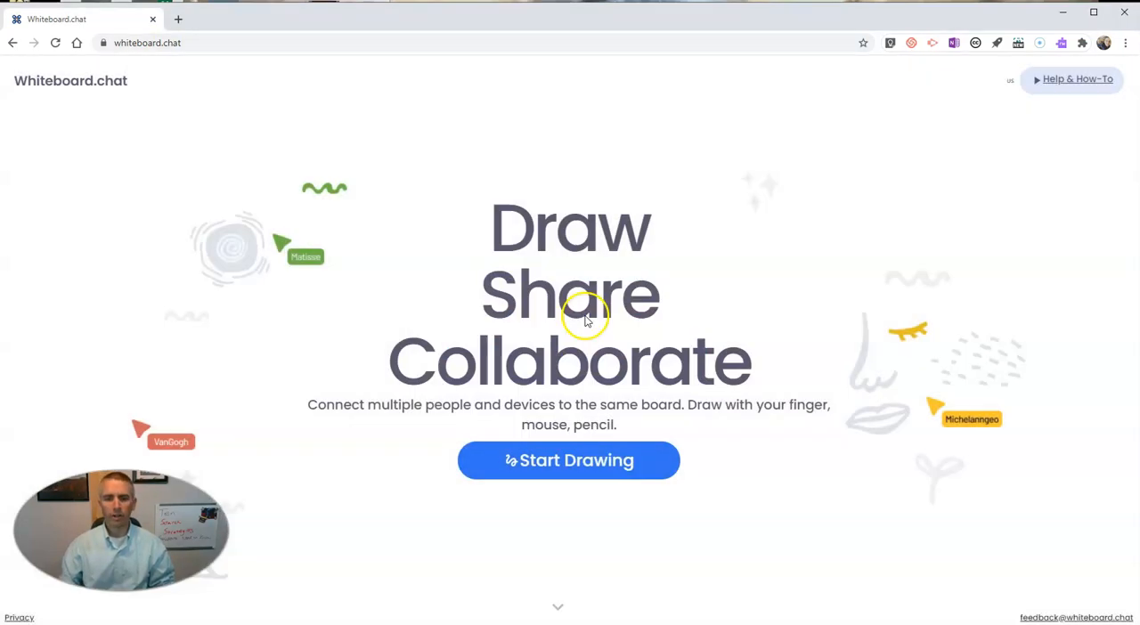
click(568, 461)
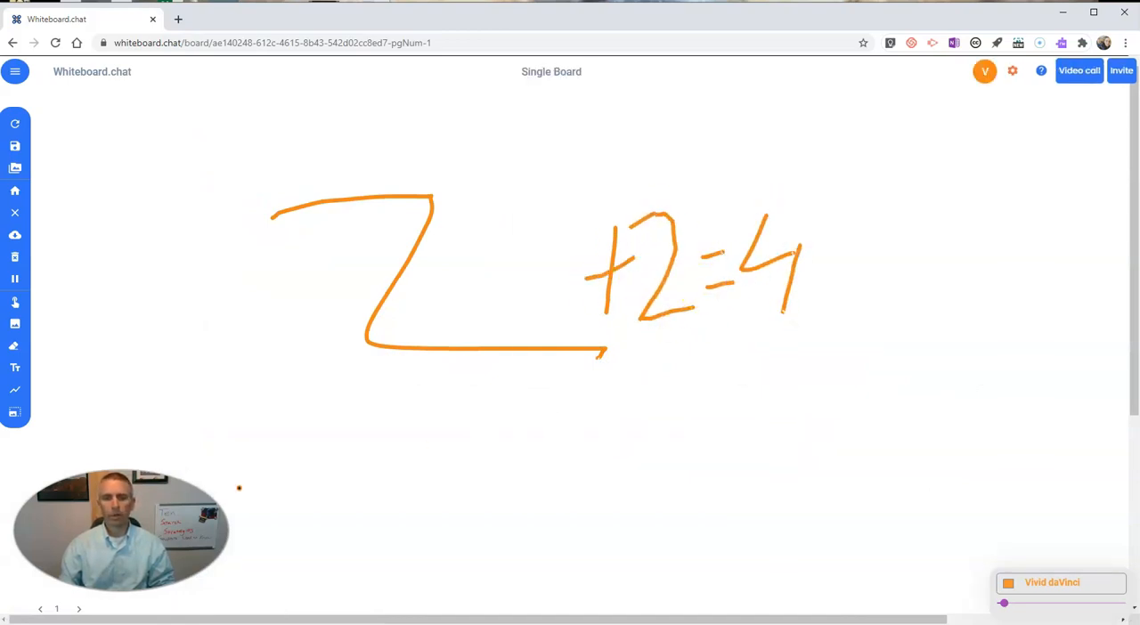
Go to page 2 and copy the board's invite URL from the Invite panel.
click(78, 608)
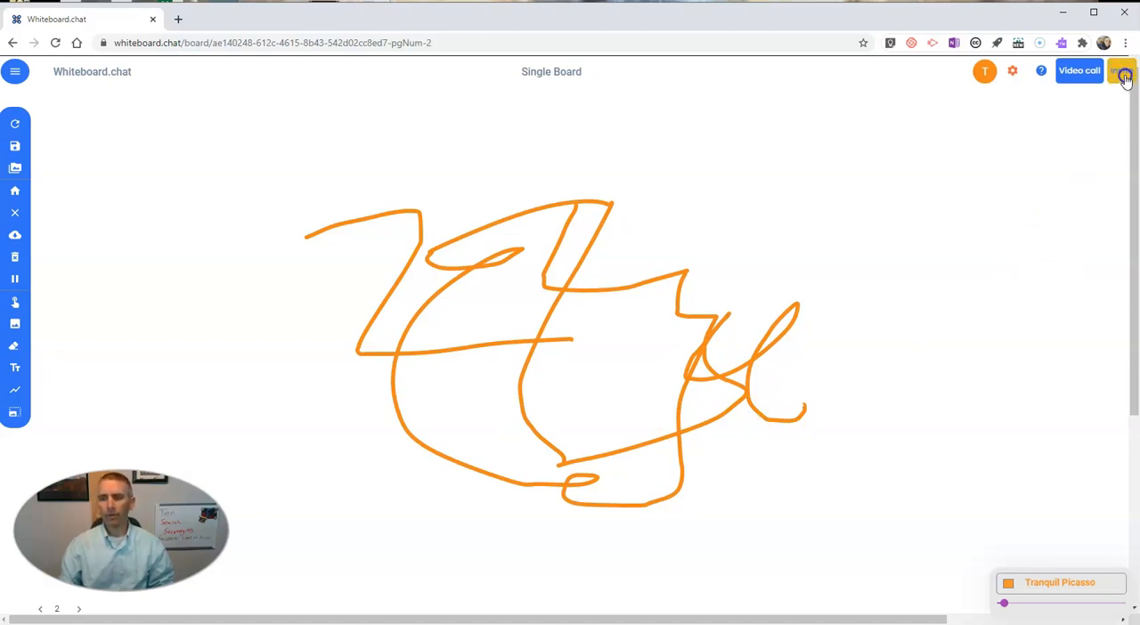
click(1120, 70)
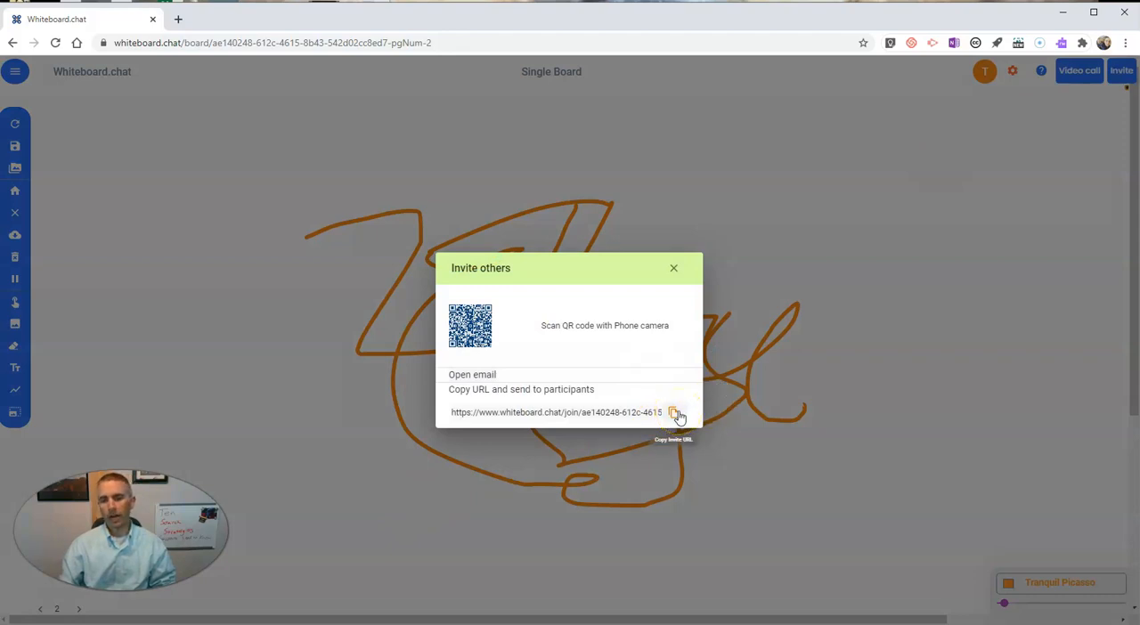
click(675, 412)
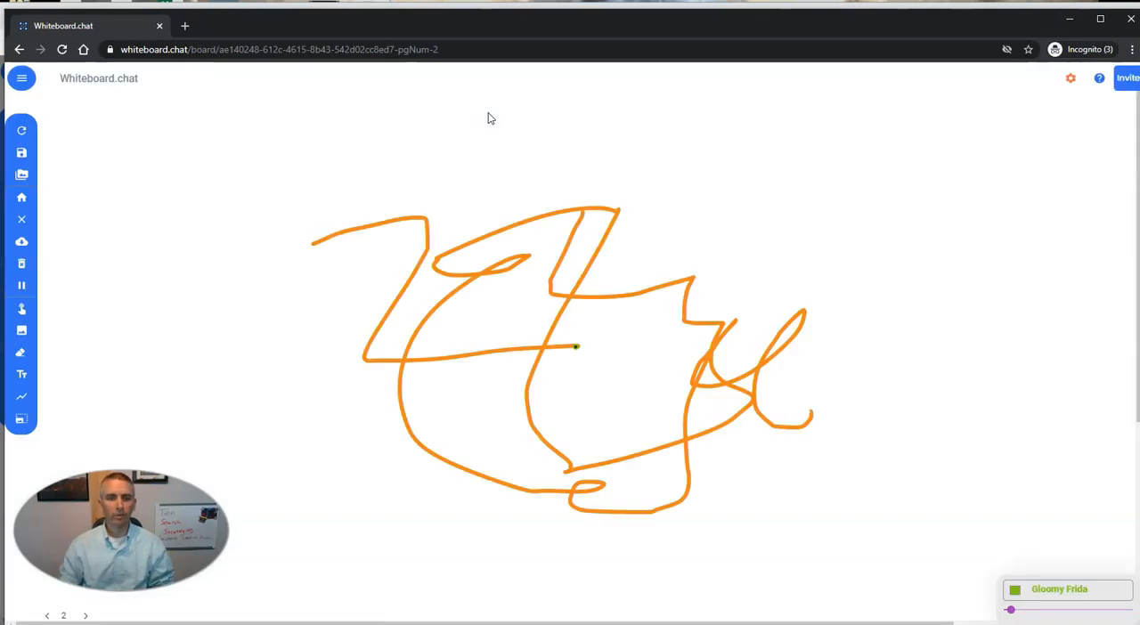
mouse_move(533, 274)
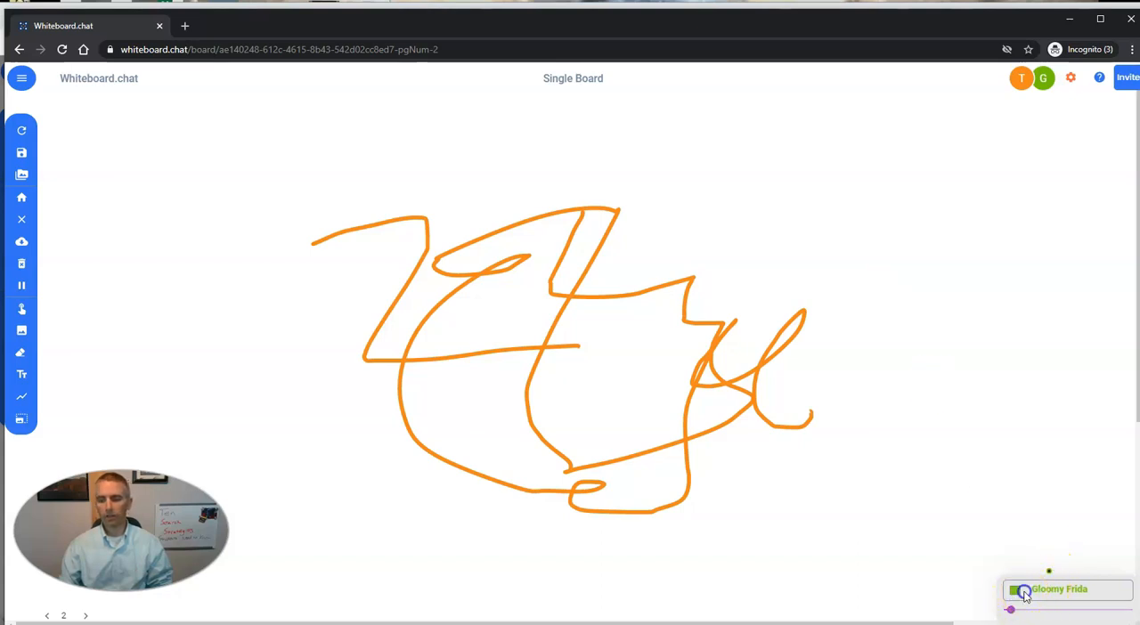
As the second participant, scribble in teal over the orange drawing, then close that window.
click(1014, 590)
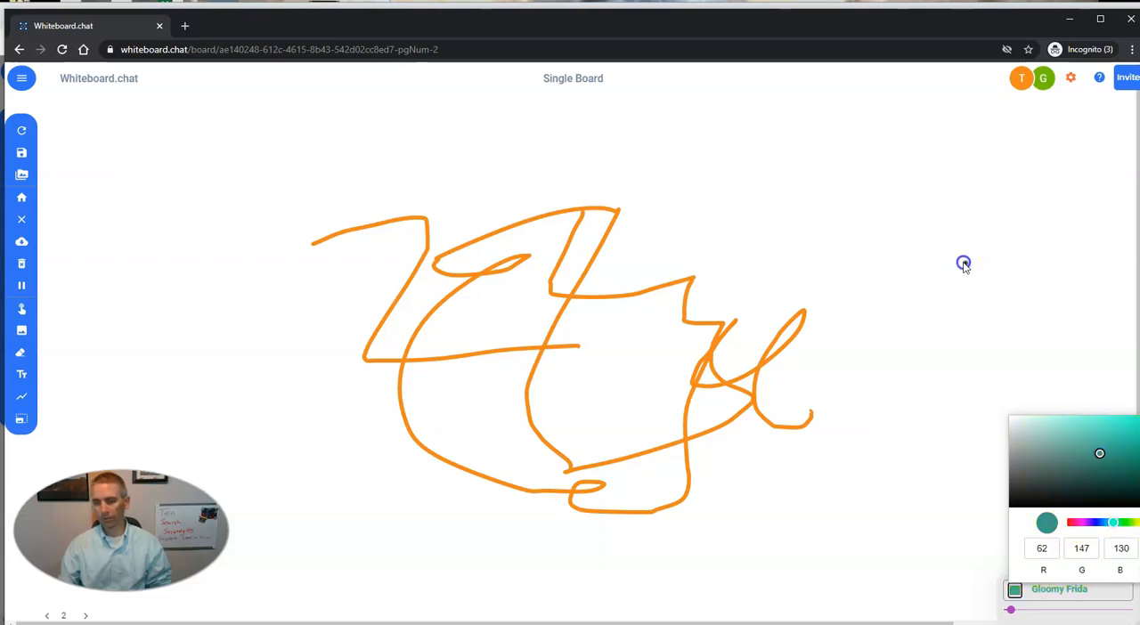
drag(948, 249, 823, 534)
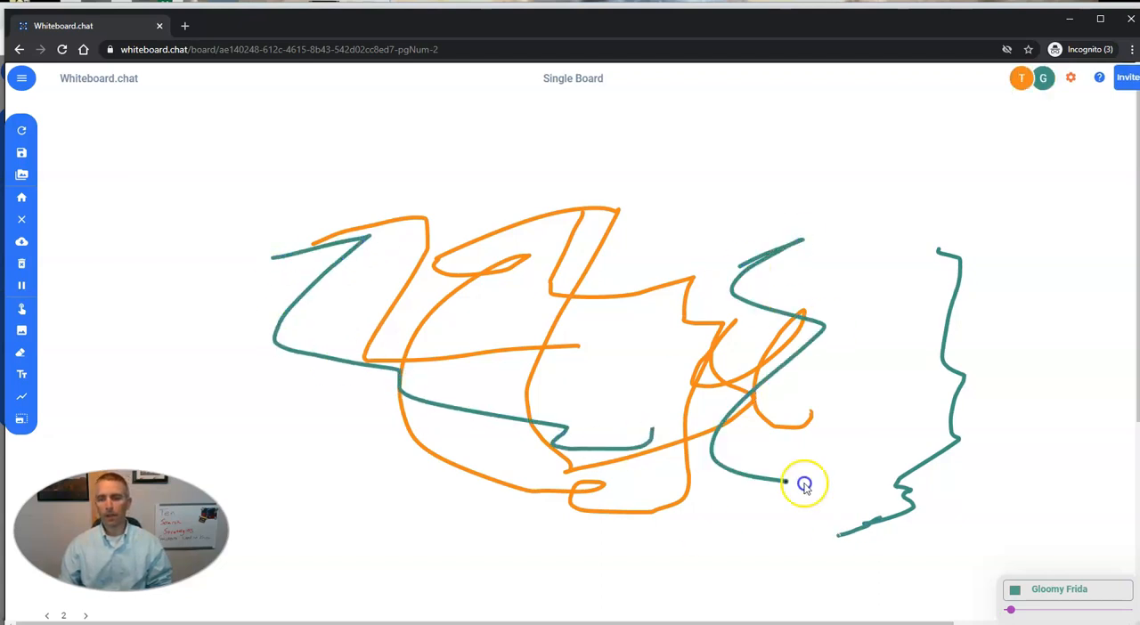
drag(804, 483, 466, 217)
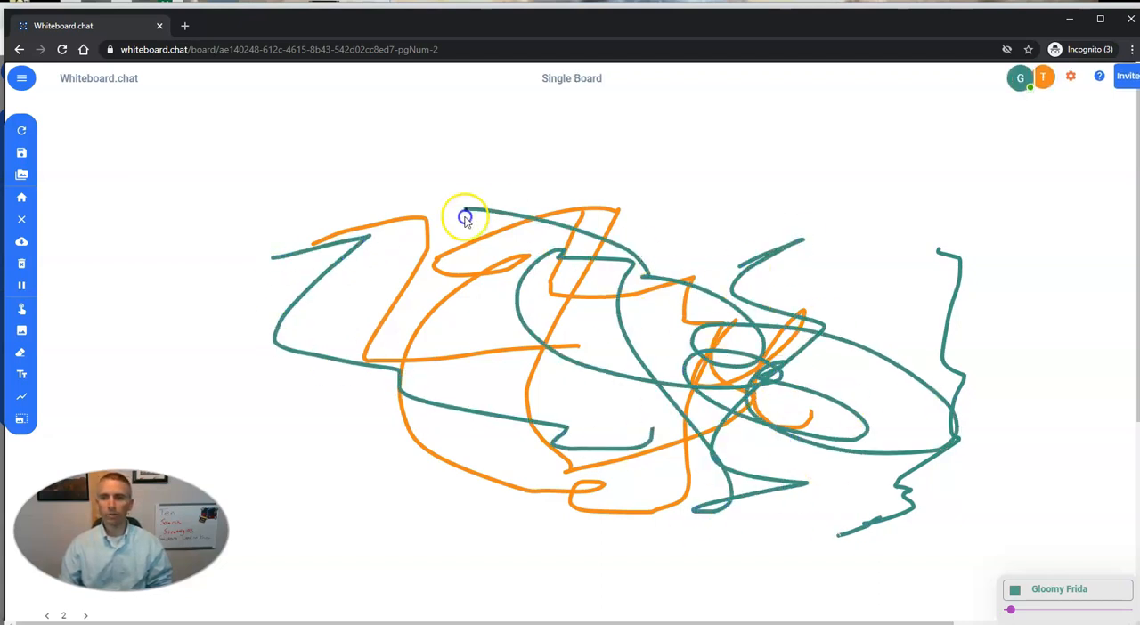
click(1128, 75)
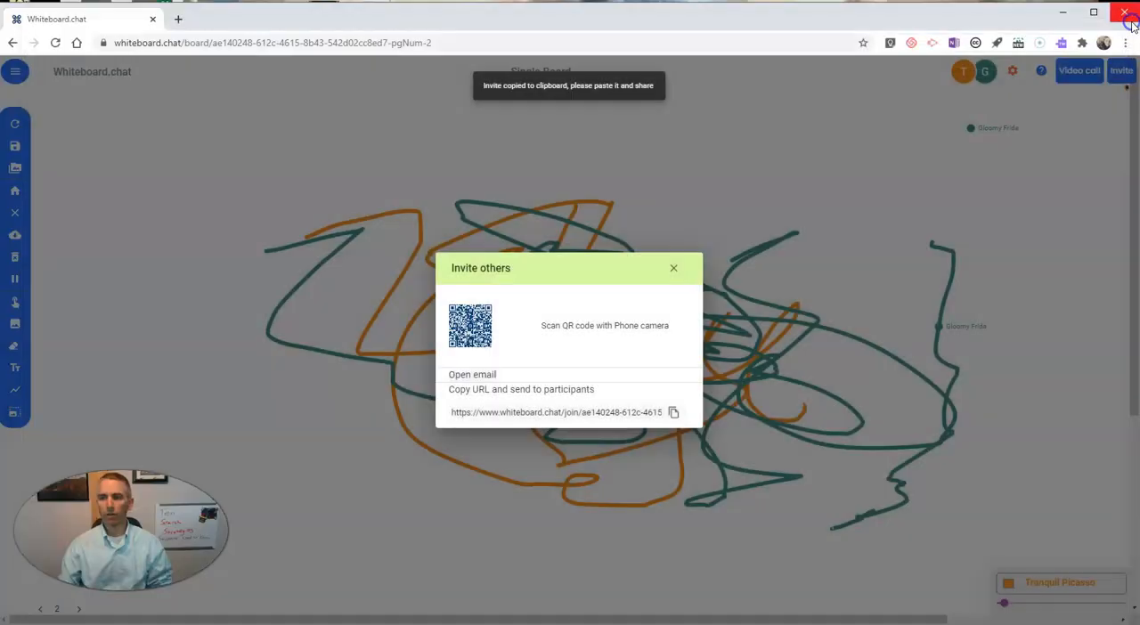
Close the Invite others dialog and go back to the home page.
click(673, 267)
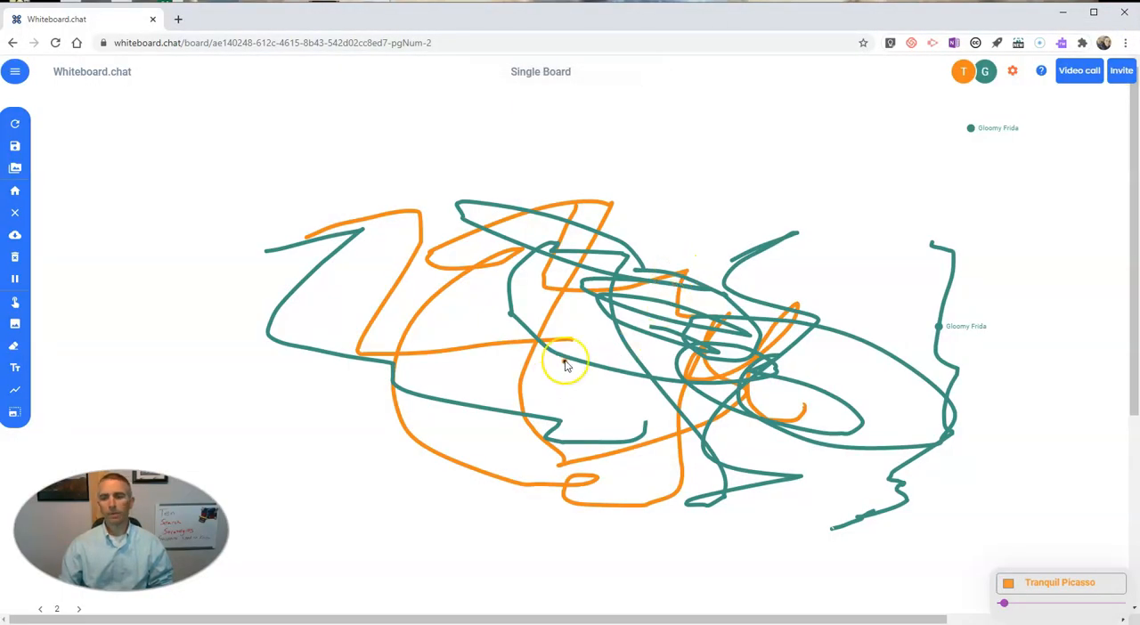
mouse_move(610, 322)
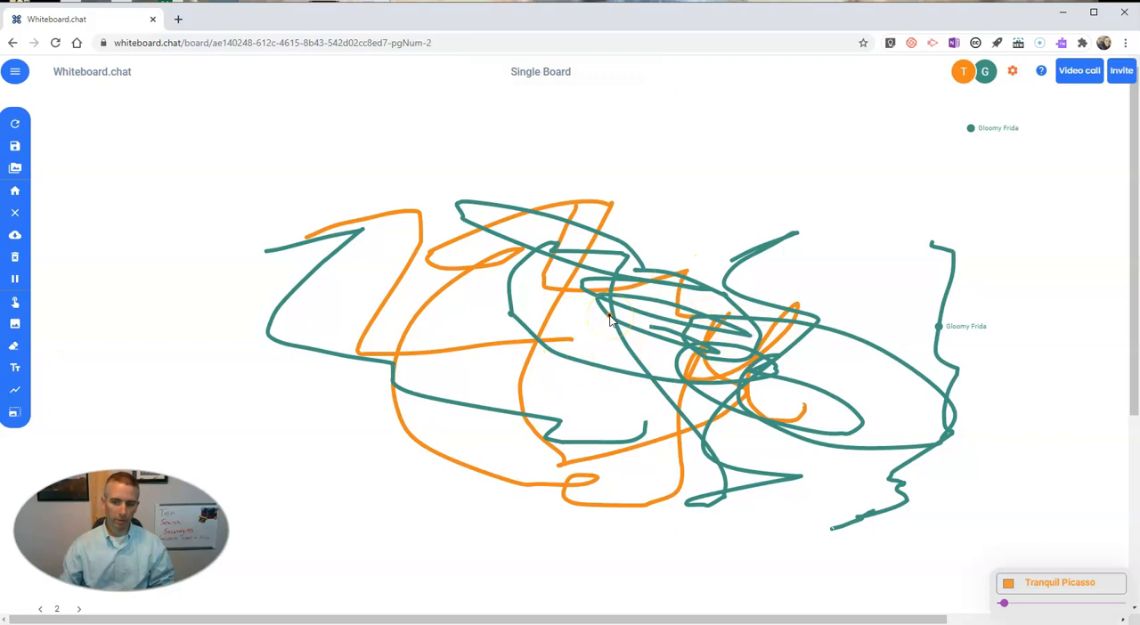
click(475, 393)
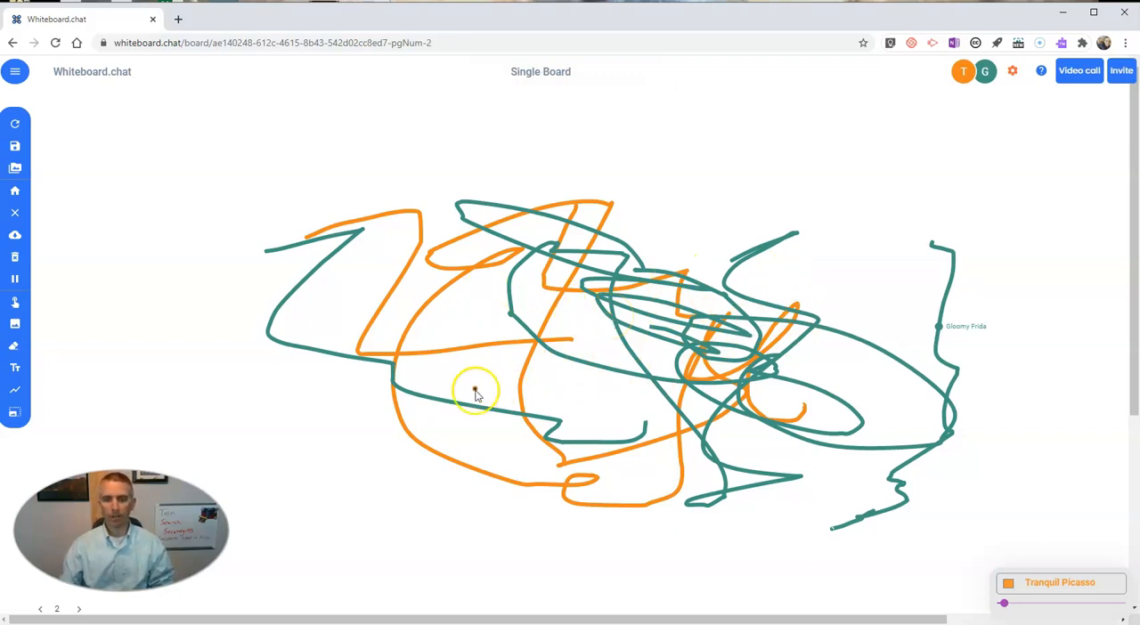
mouse_move(51, 102)
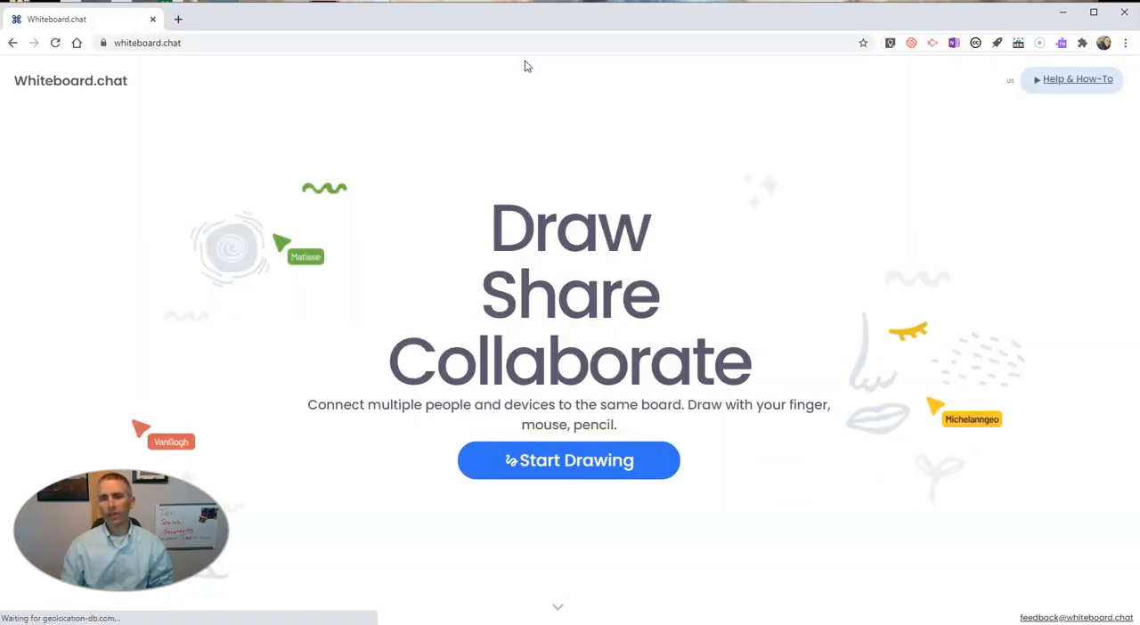
mouse_move(588, 465)
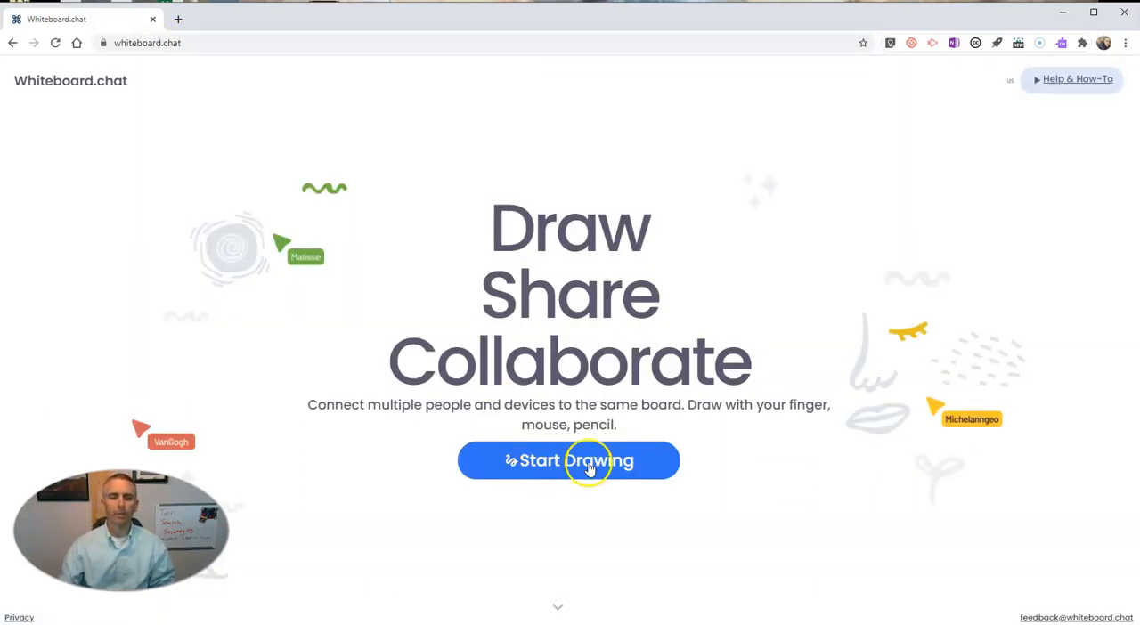
Create an instructor board with individual boards and draw an orange face with eyes, nose and mouth.
click(569, 461)
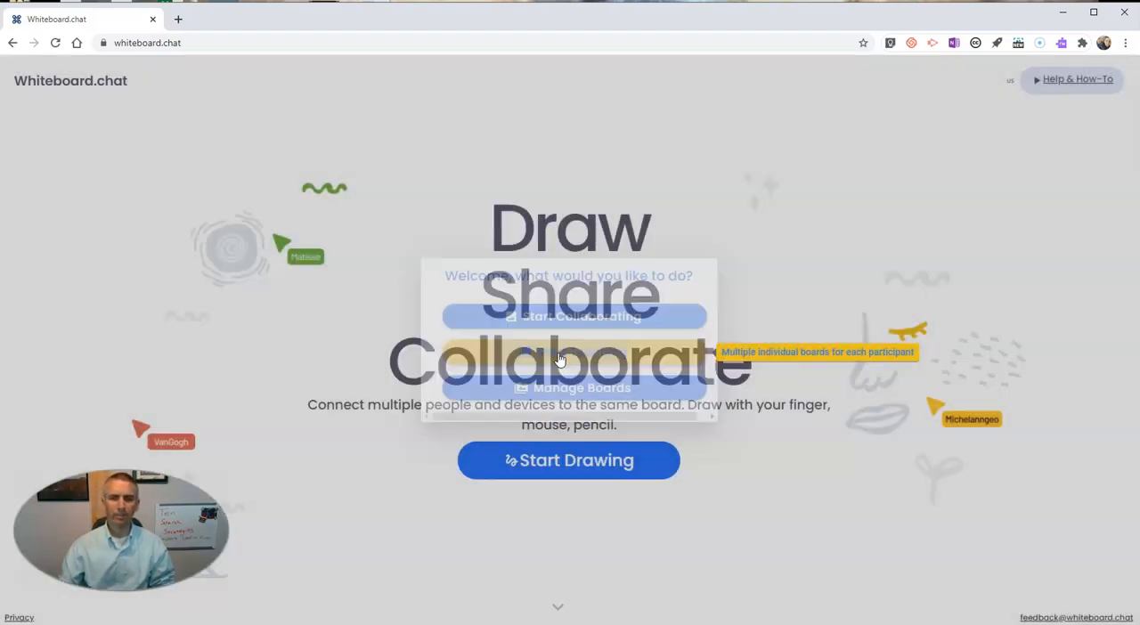
click(568, 316)
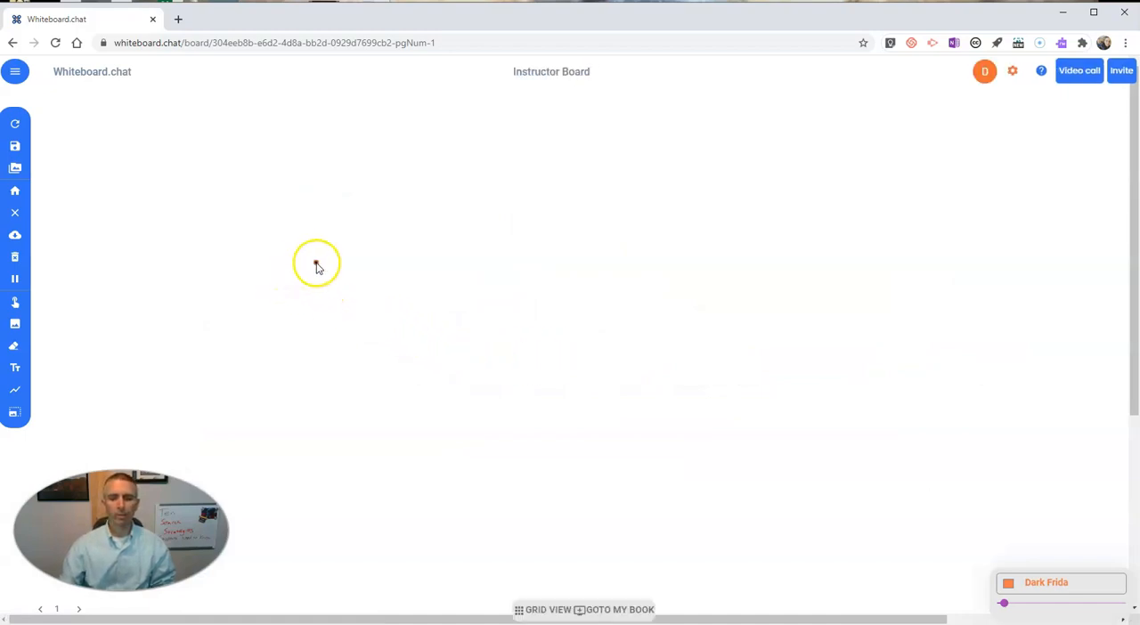
drag(316, 267, 493, 292)
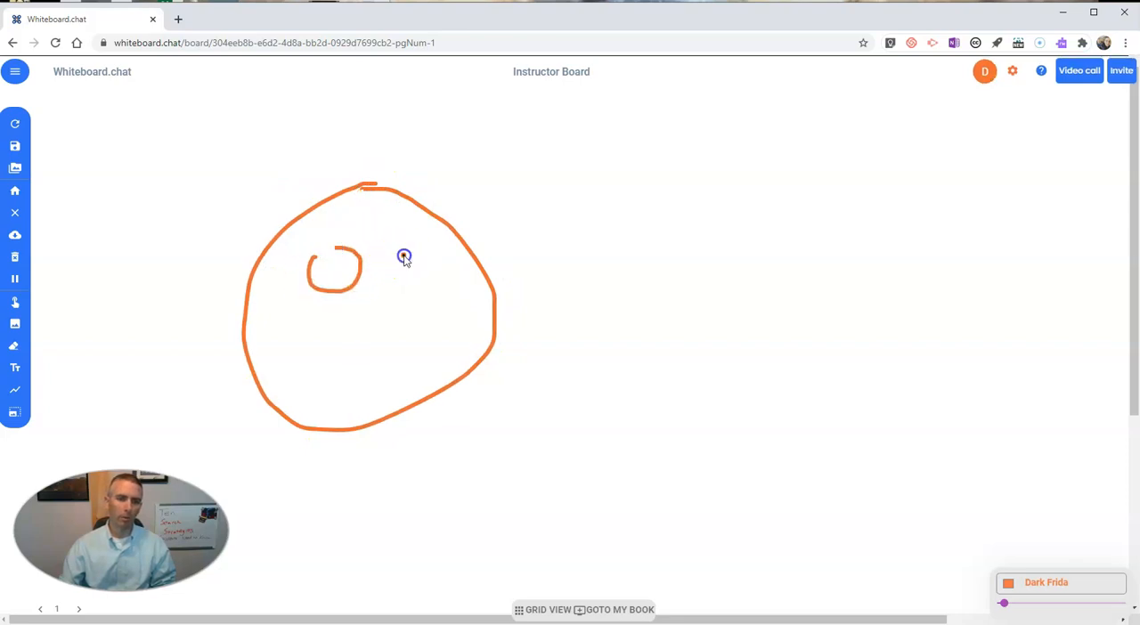
drag(403, 257, 296, 370)
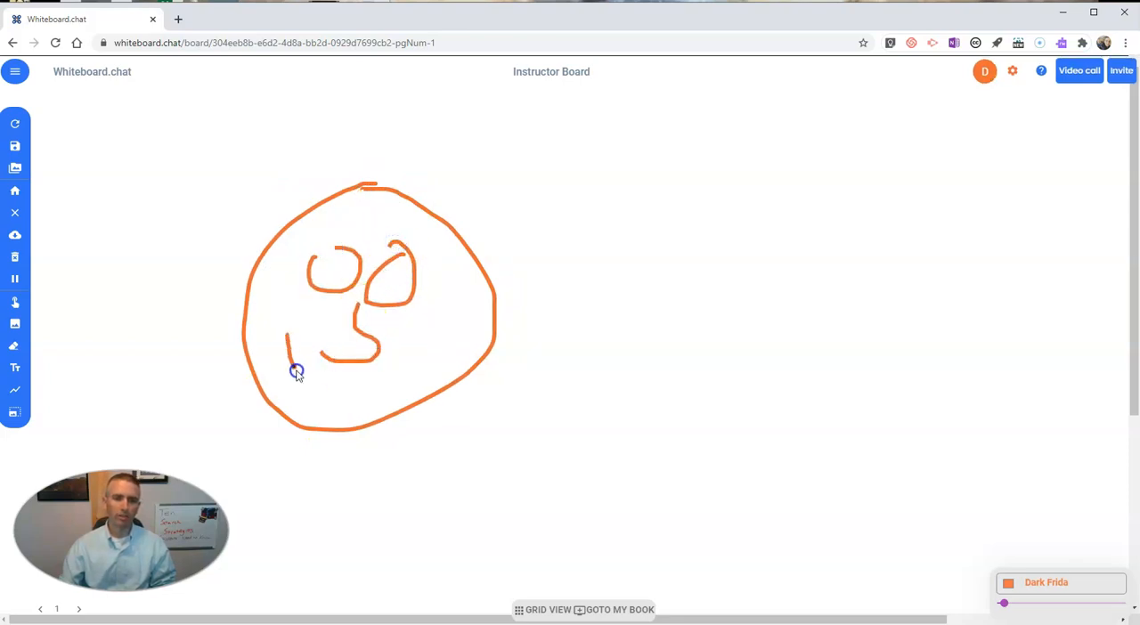
drag(294, 369, 410, 387)
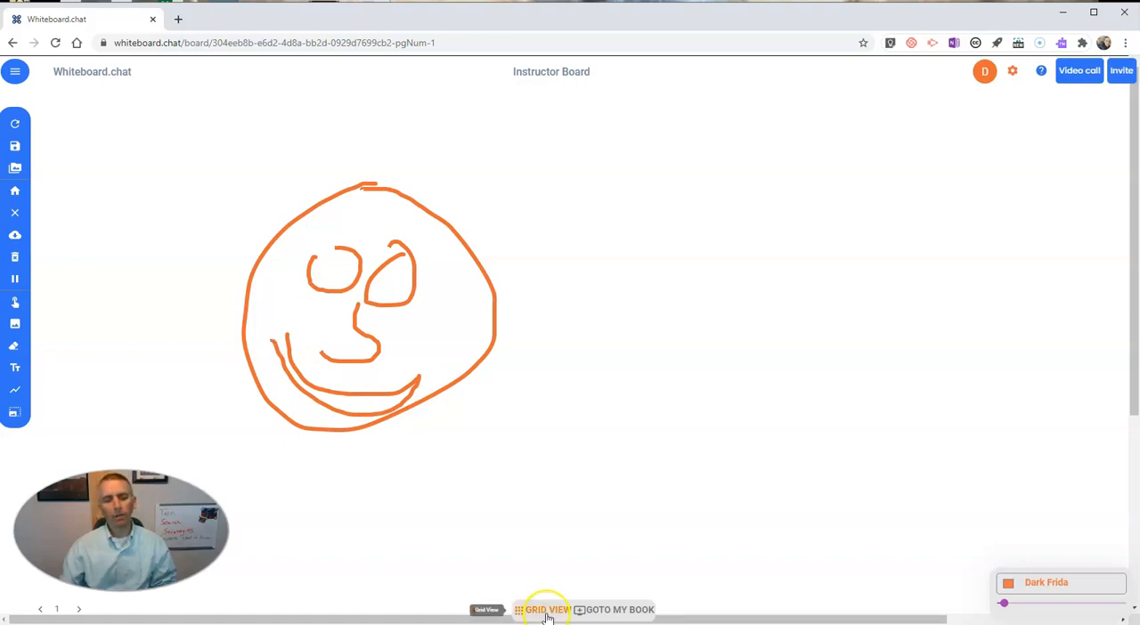
Show all nine student boards in grid view and change the page.
click(545, 609)
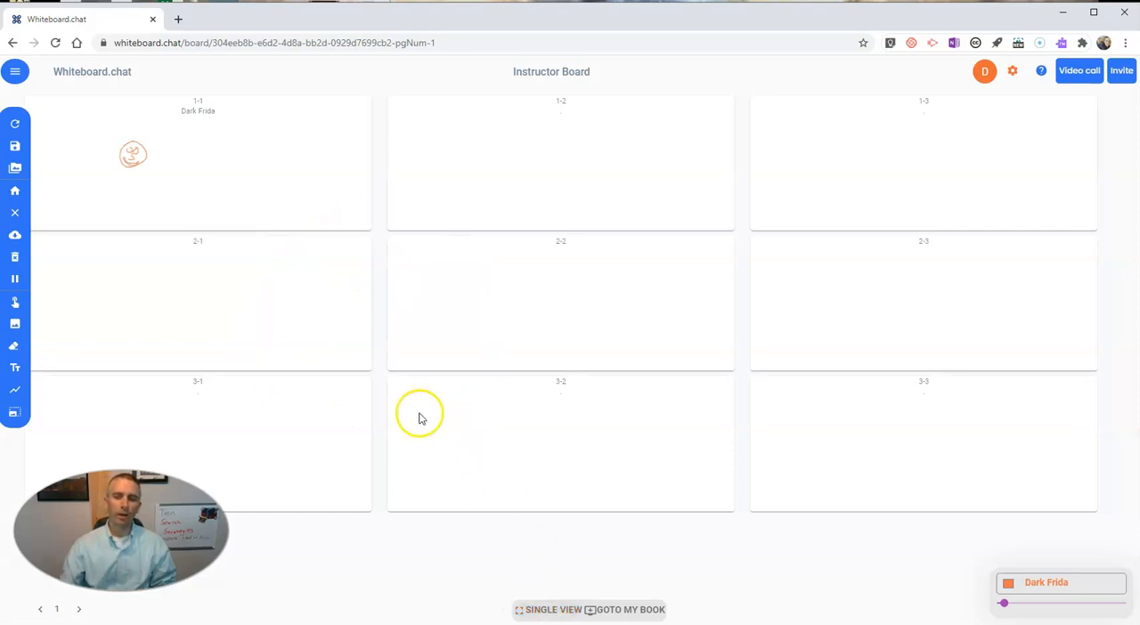
mouse_move(400, 438)
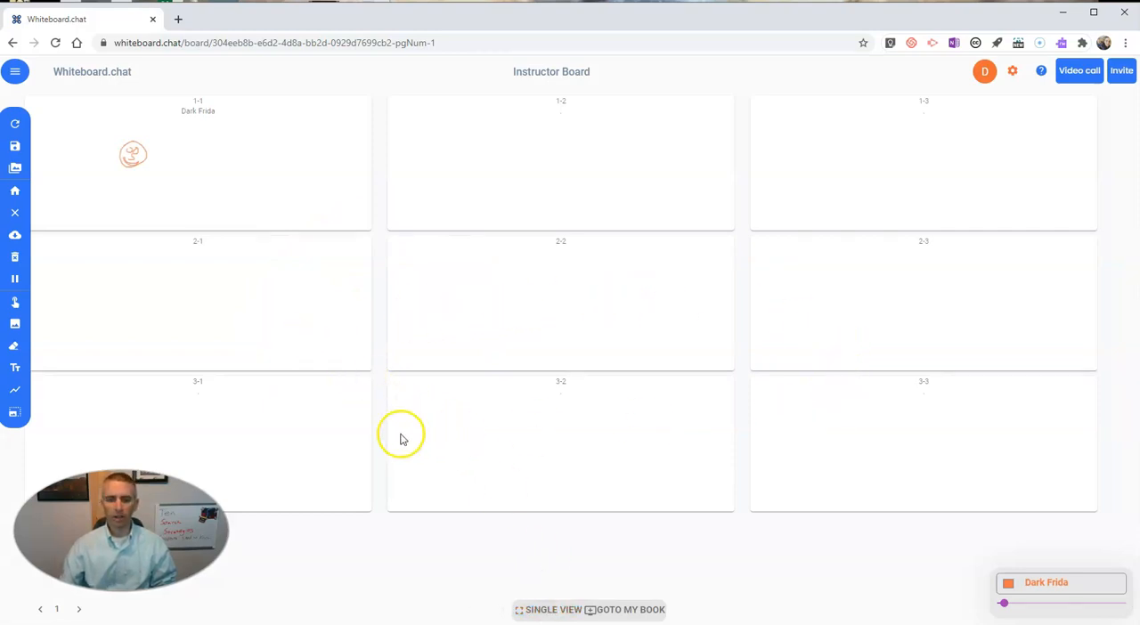
mouse_move(401, 436)
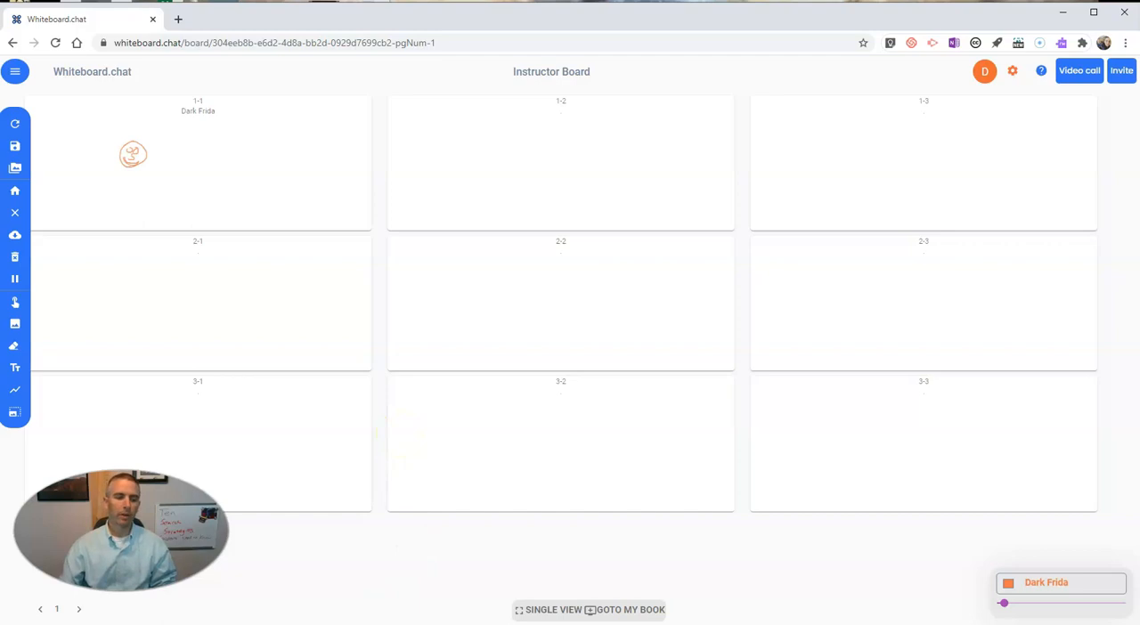
click(78, 609)
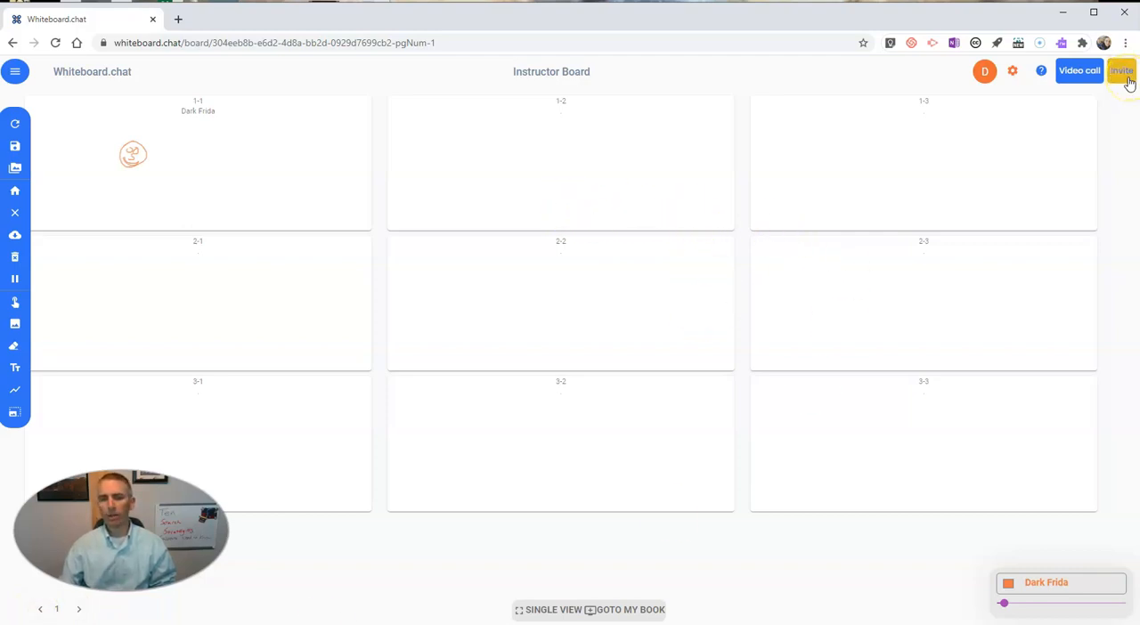
Open Invite others and copy the join link shown with the QR code.
click(1120, 71)
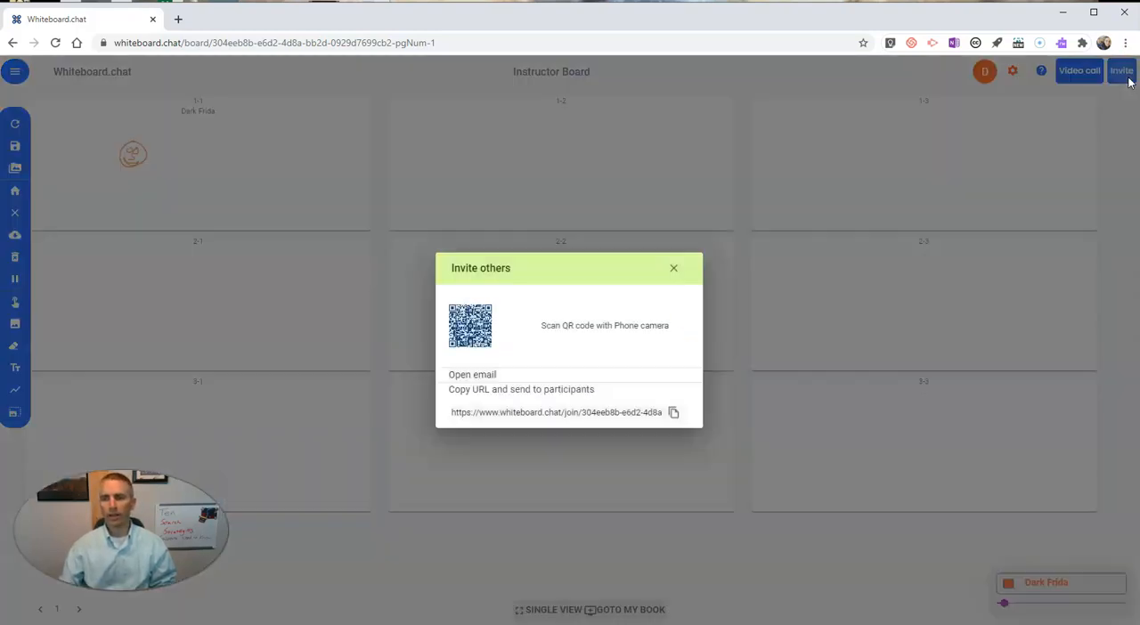
click(673, 412)
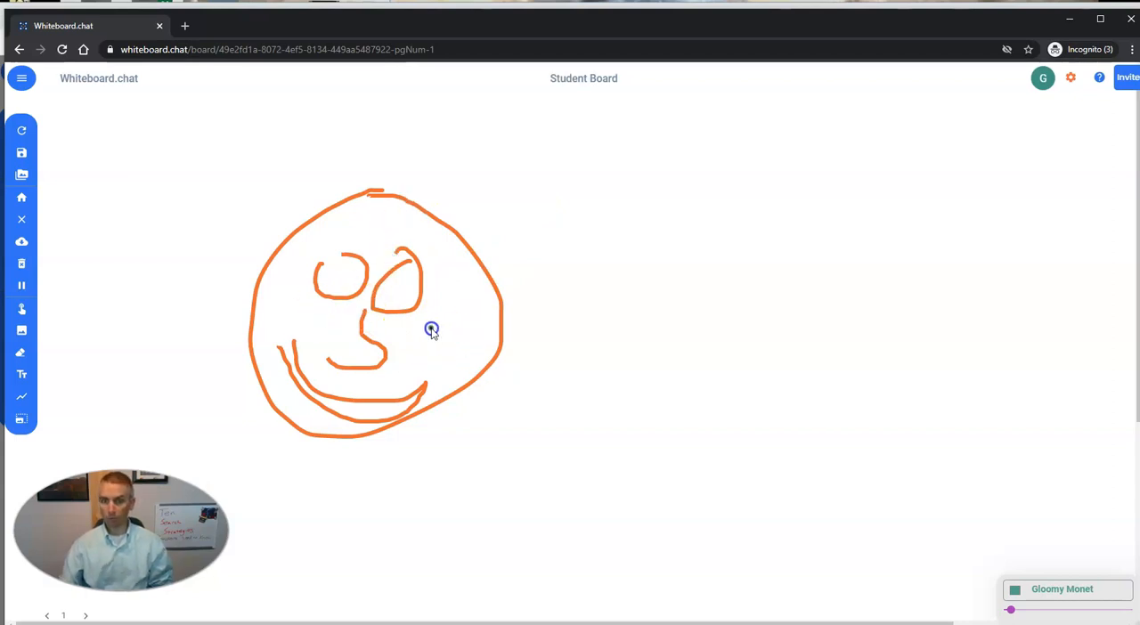
mouse_move(579, 431)
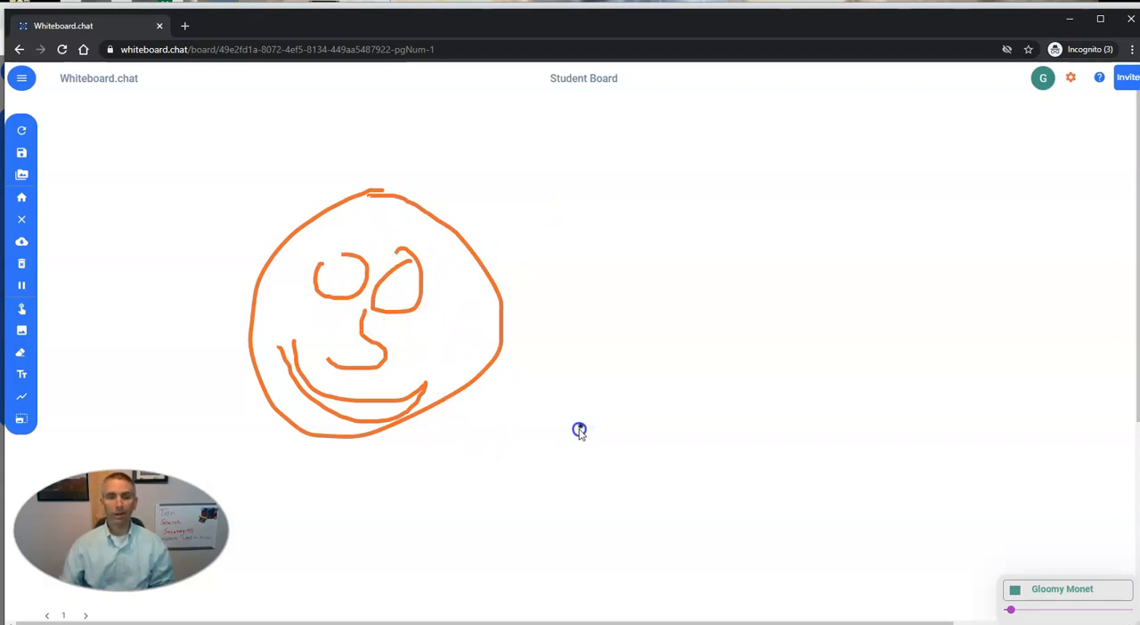
On the student board, draw a teal face beside the orange one, then sketch in pink on page 2.
drag(742, 209, 683, 399)
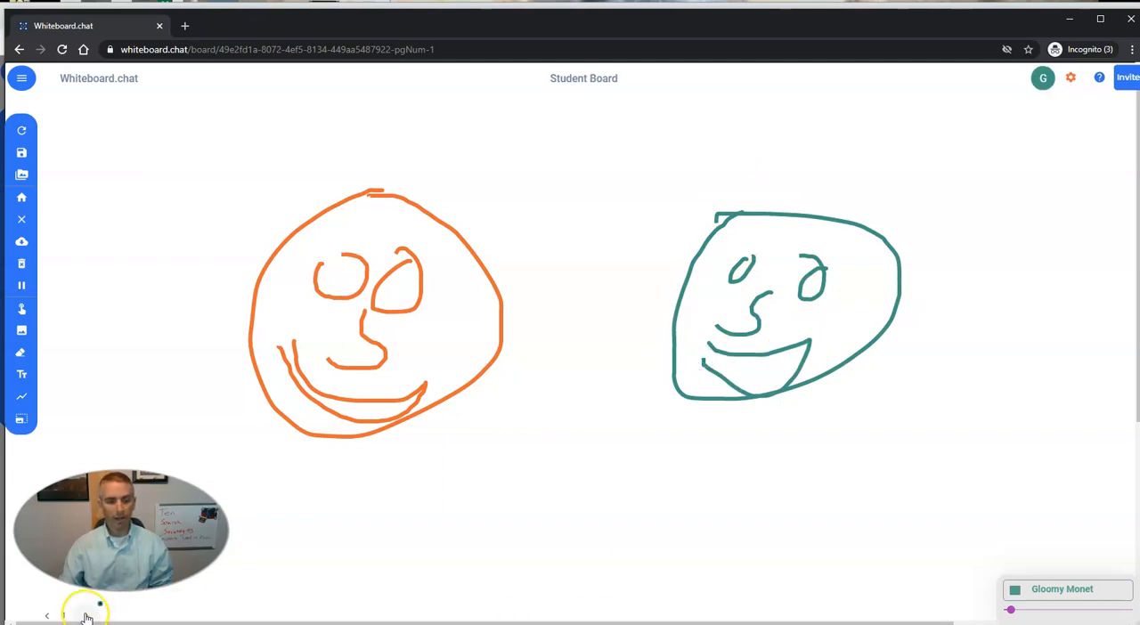
click(85, 616)
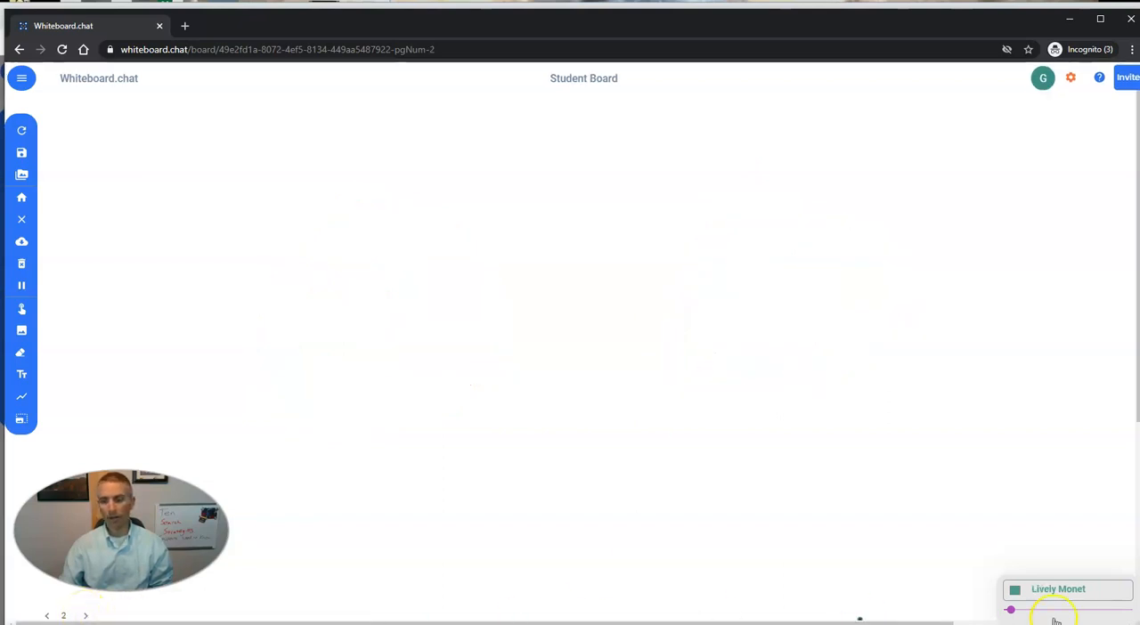
click(1014, 589)
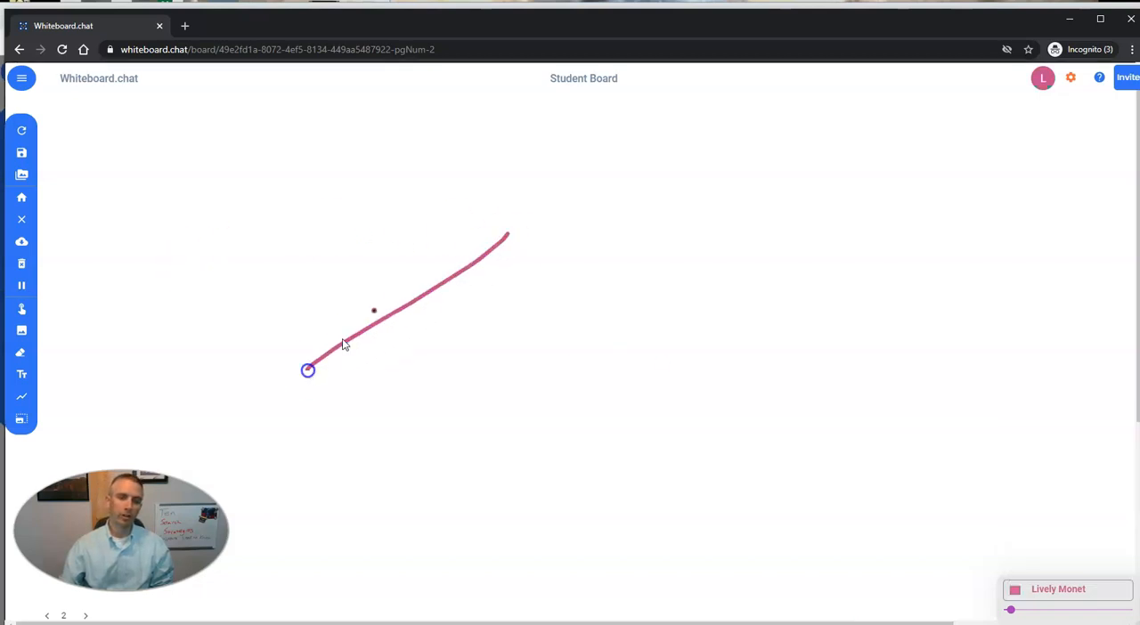
drag(307, 369, 560, 374)
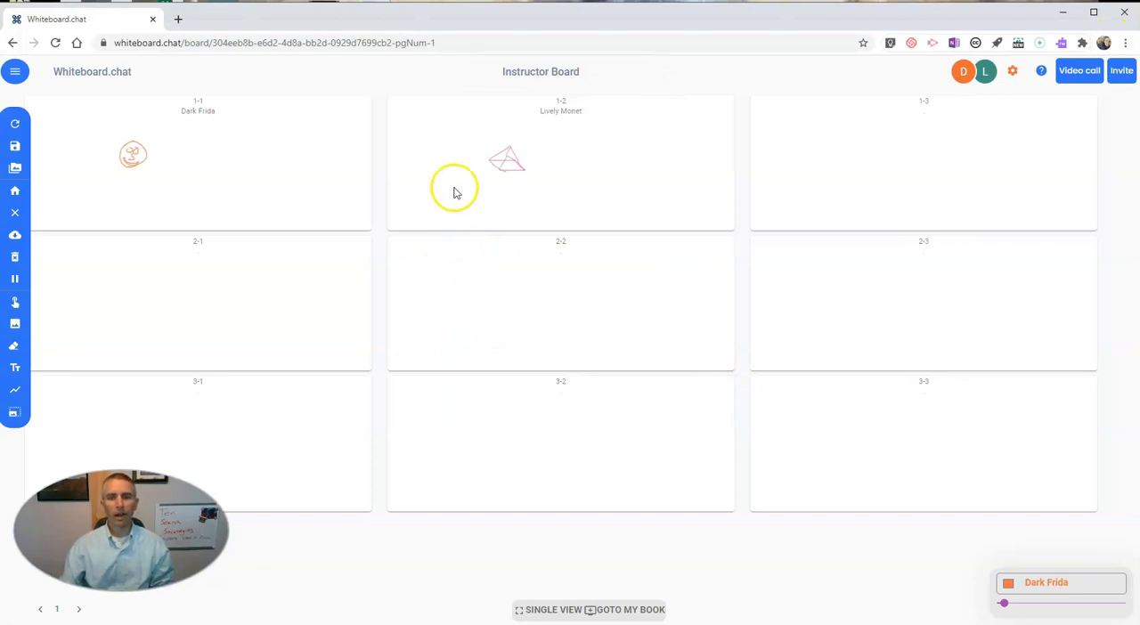
mouse_move(374, 163)
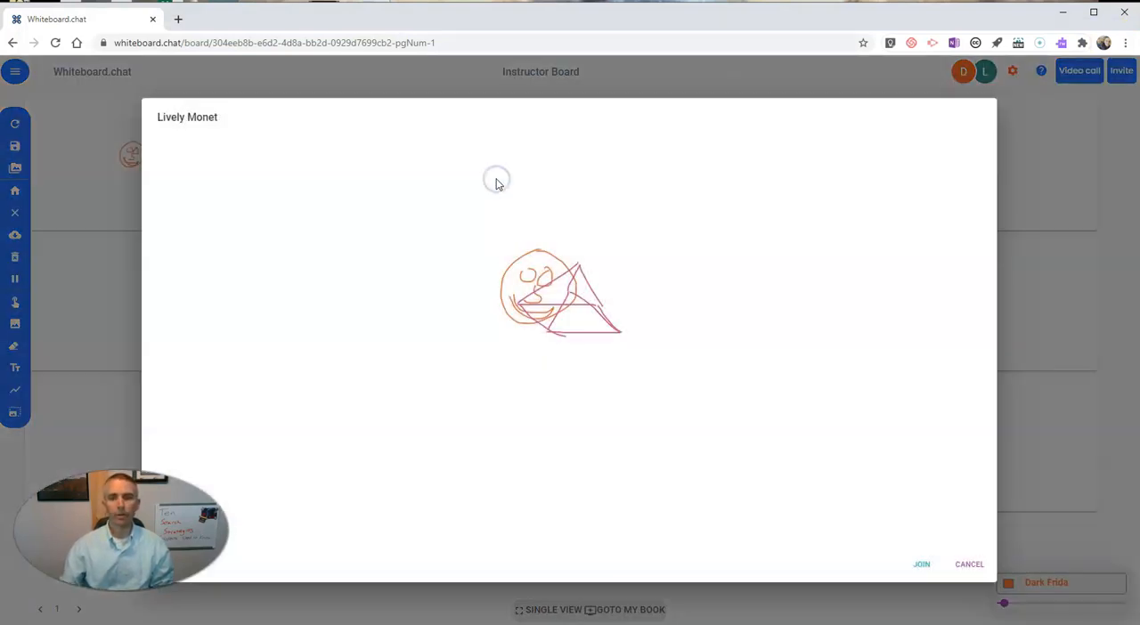
mouse_move(396, 346)
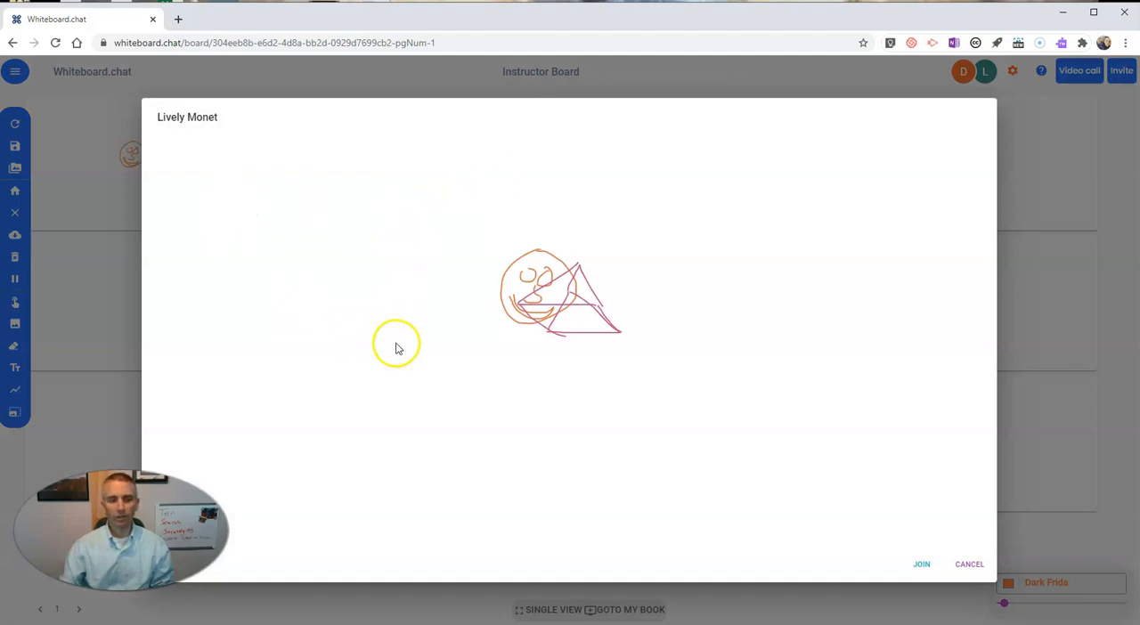
mouse_move(968, 563)
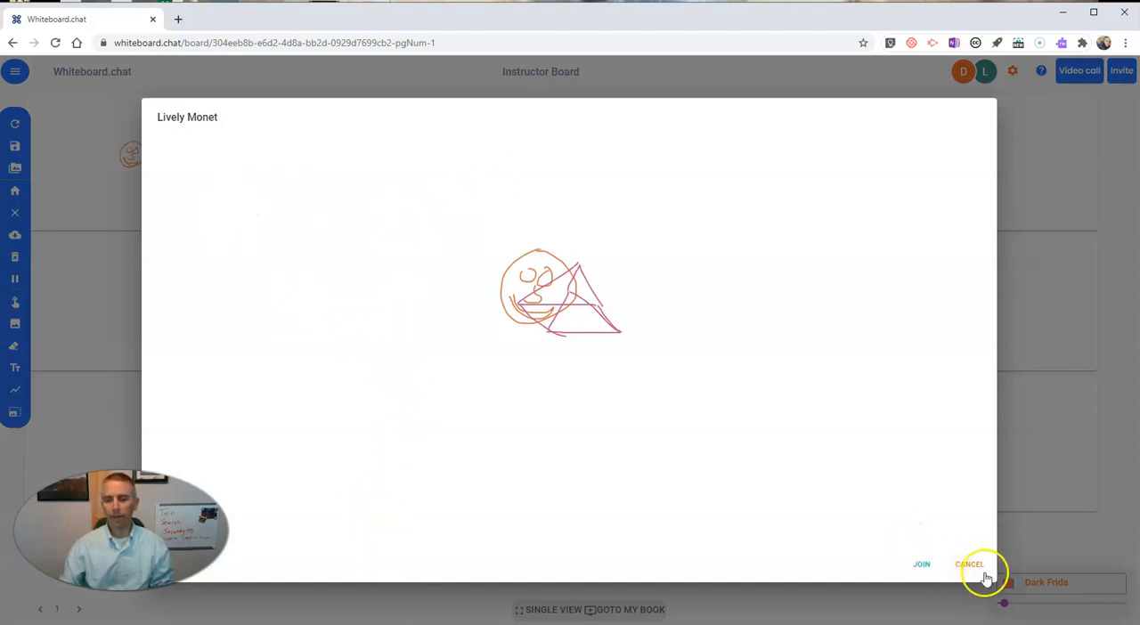
Cancel the preview of Lively Monet's board to return to the nine-tile grid.
click(968, 564)
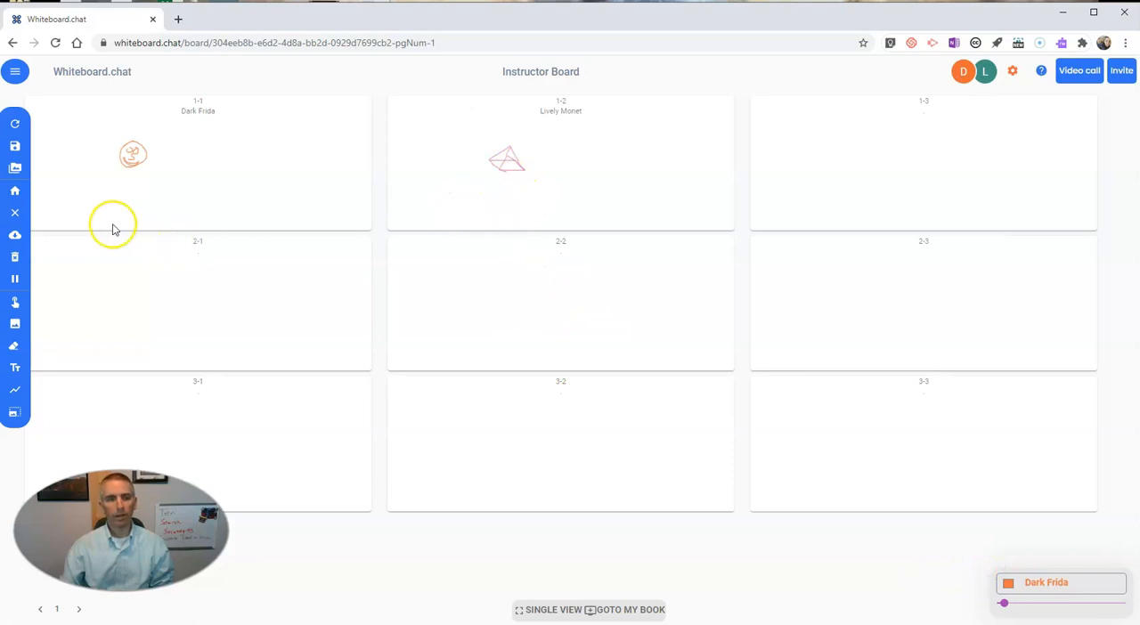
mouse_move(116, 268)
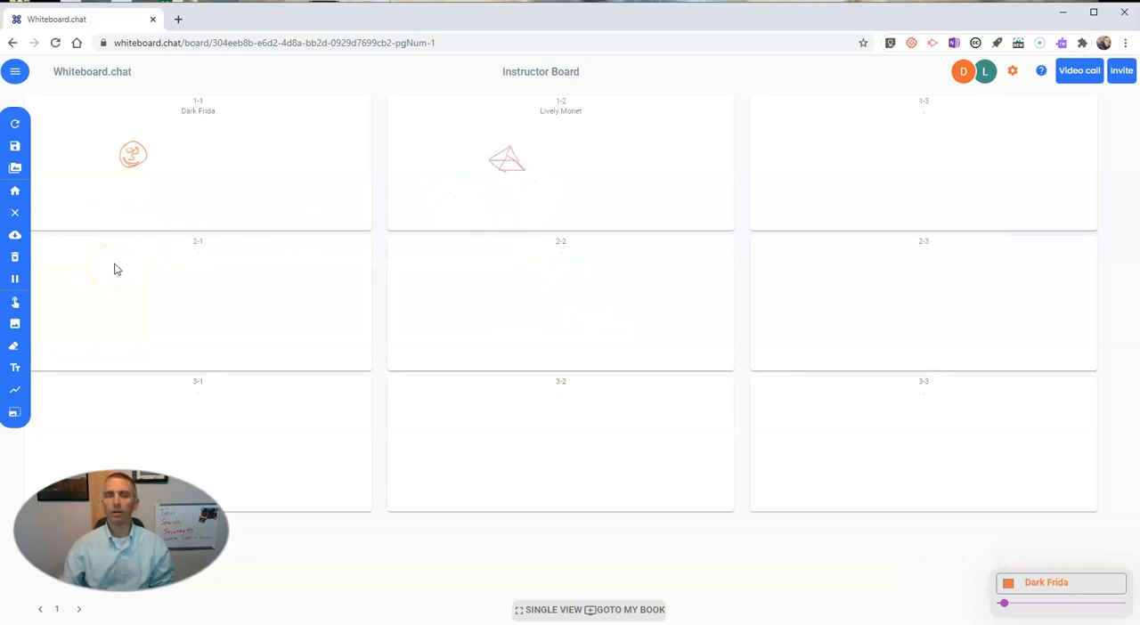
mouse_move(202, 123)
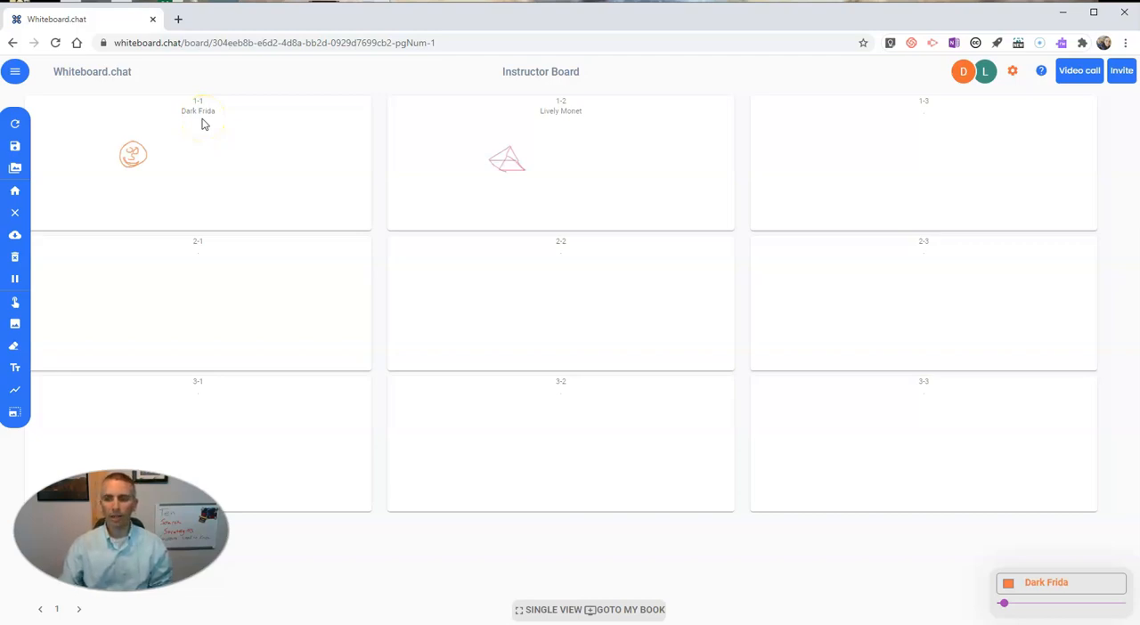
mouse_move(197, 169)
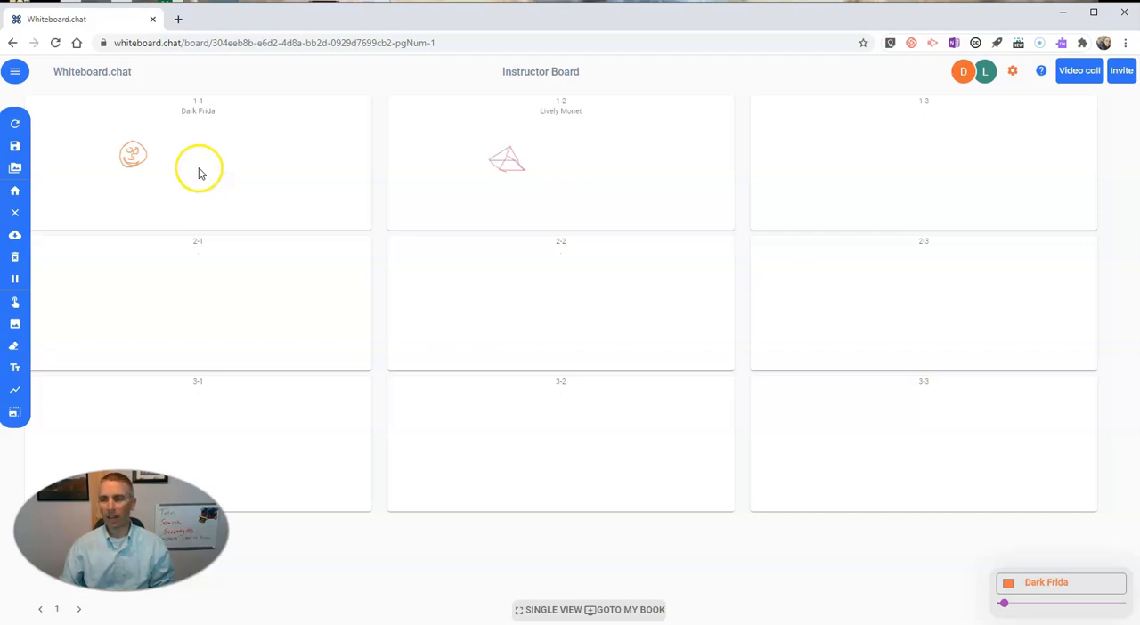
mouse_move(211, 283)
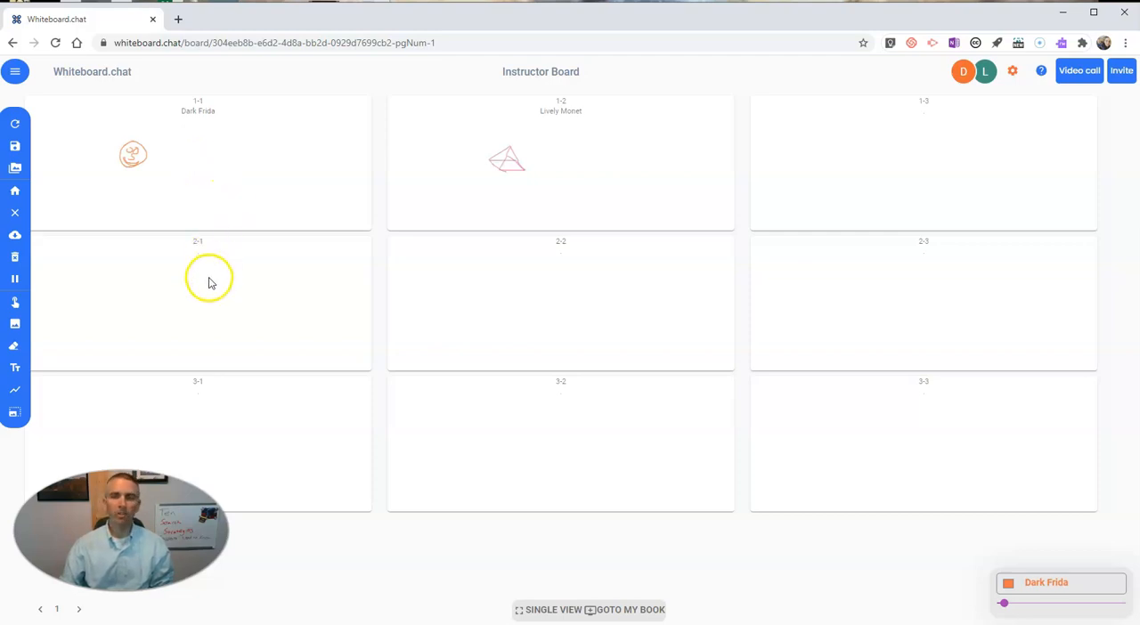